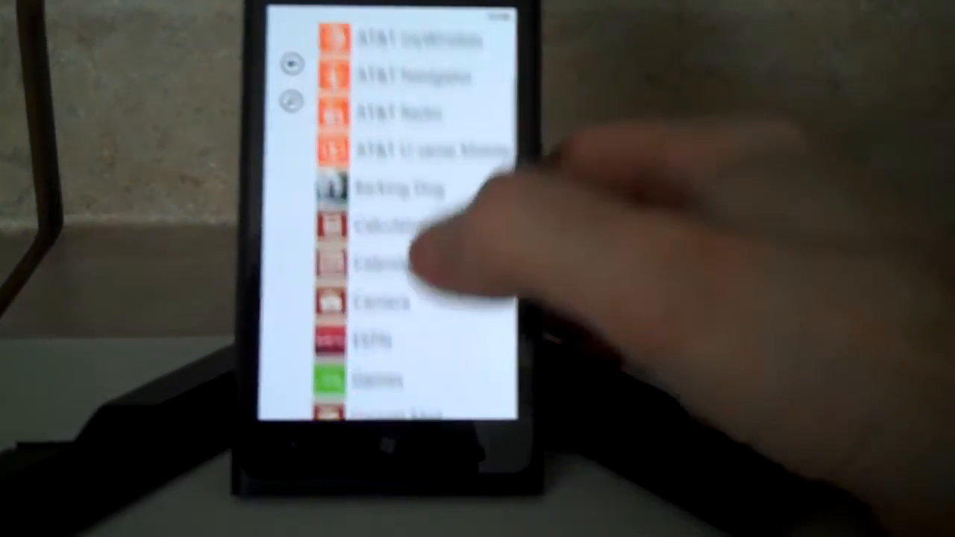
Reach Settings in the app list and go to the lock+wallpaper page
scroll("down", 3)
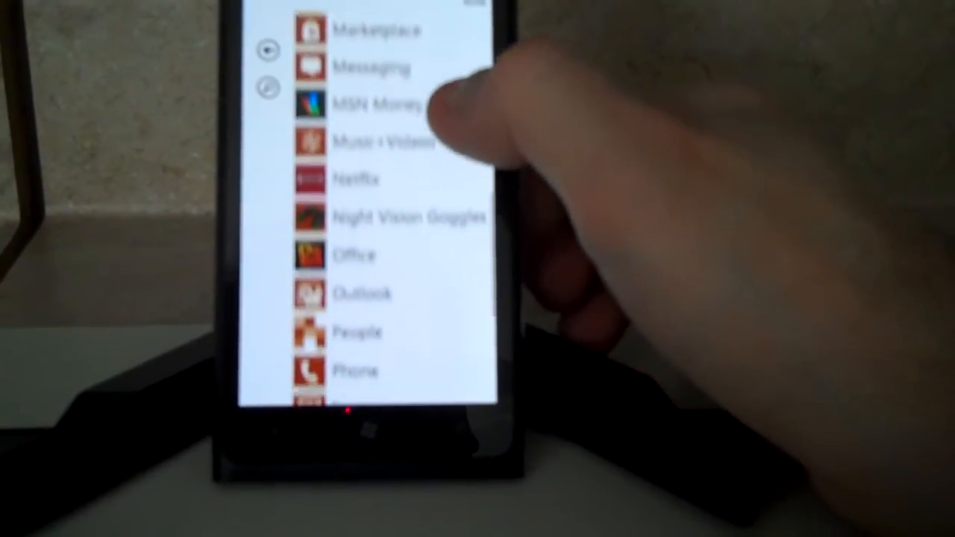
scroll("down", 3)
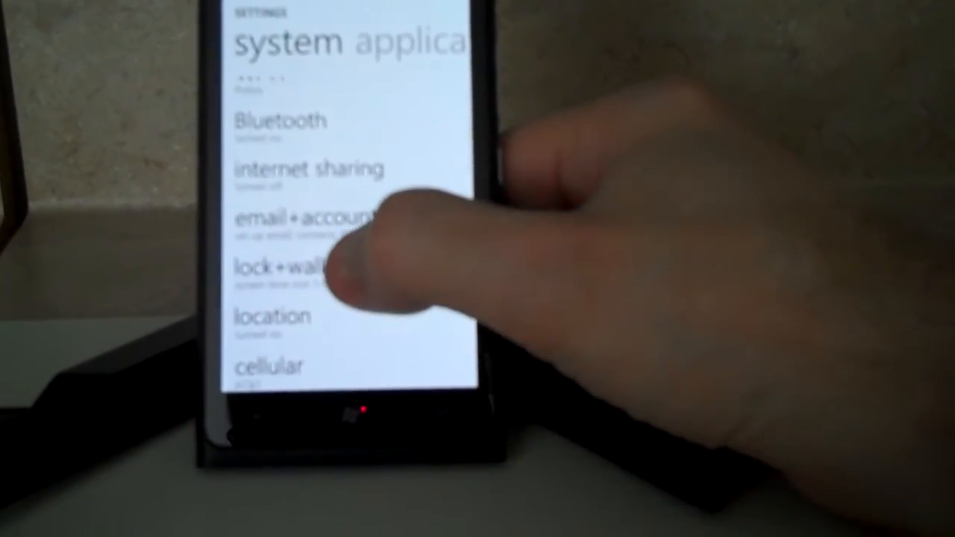
left_click(291, 269)
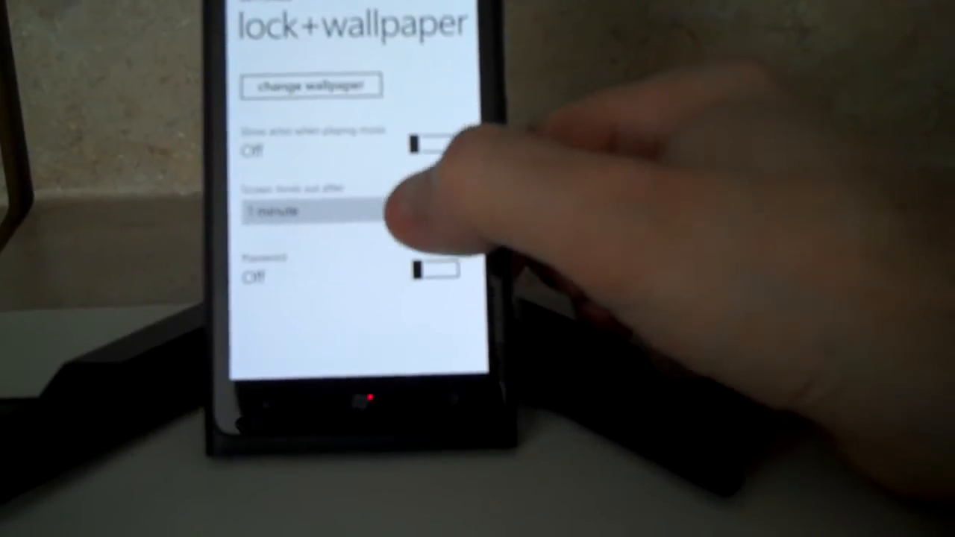
Set the screen to time out after 1 minute and switch the lock password on
left_click(298, 212)
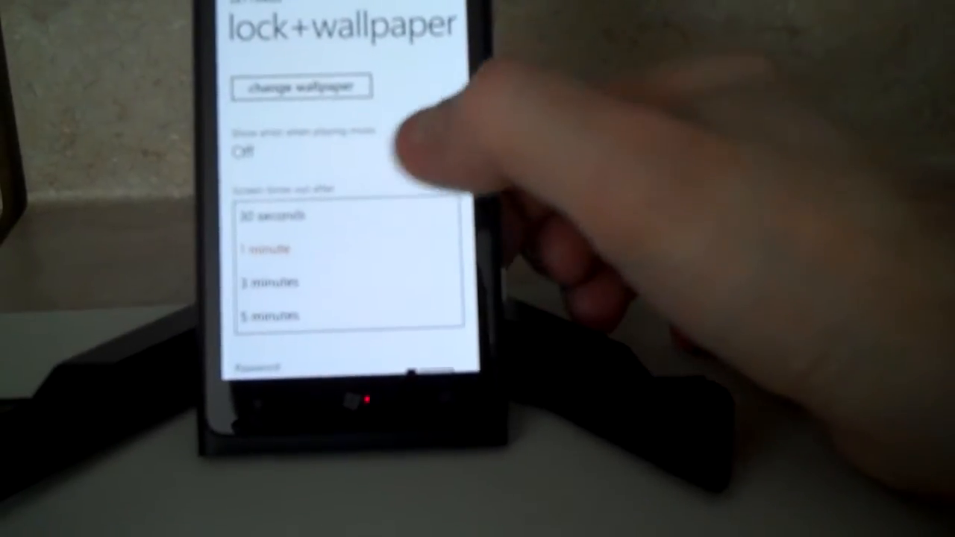
left_click(268, 248)
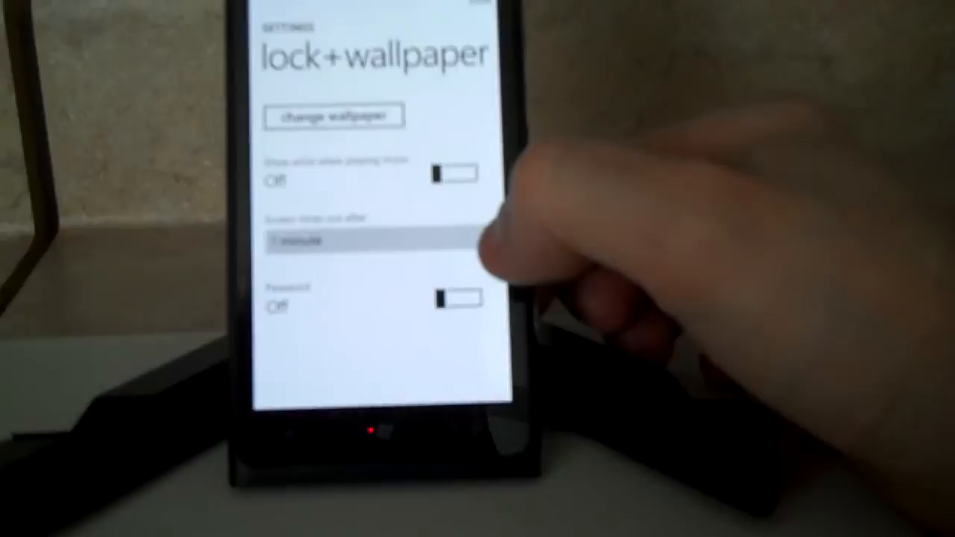
left_click(456, 299)
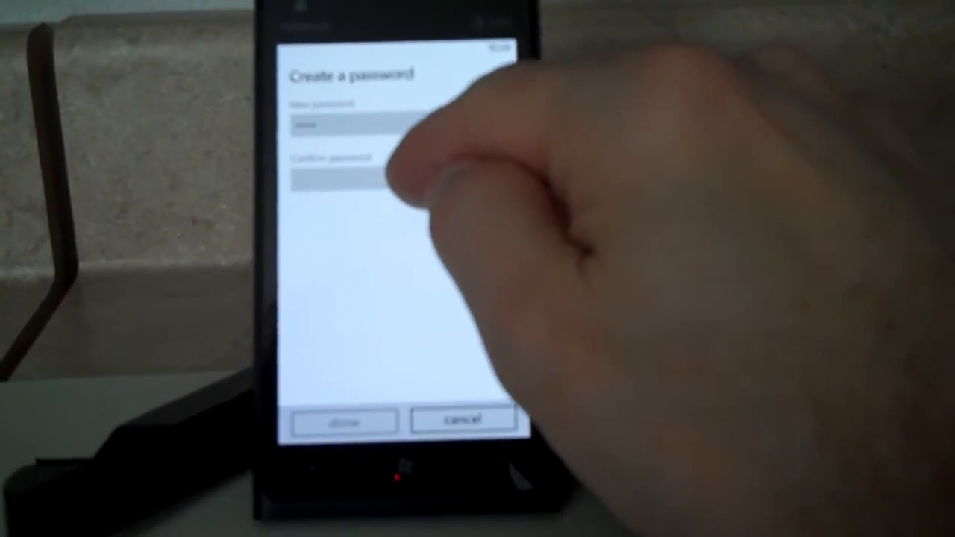
Move to the Confirm password field to re-enter the numeric password
left_click(351, 179)
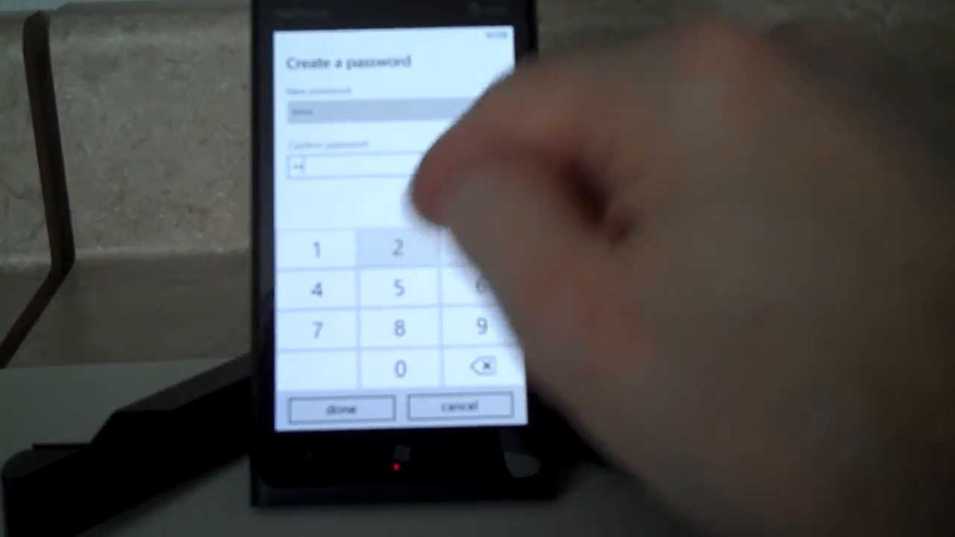